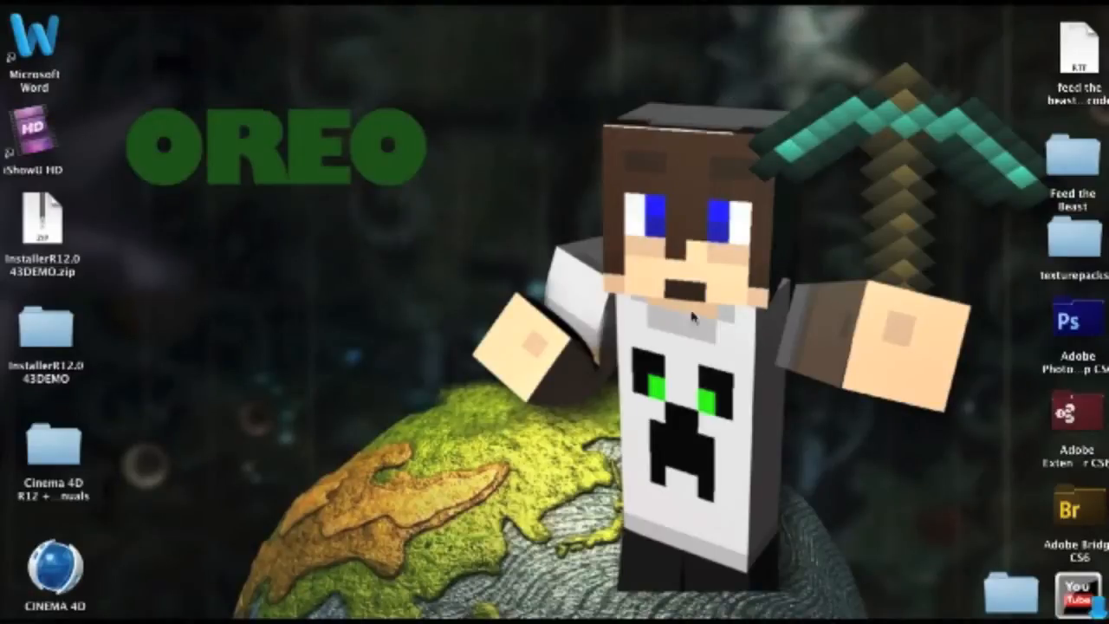
mouse_move(1078, 298)
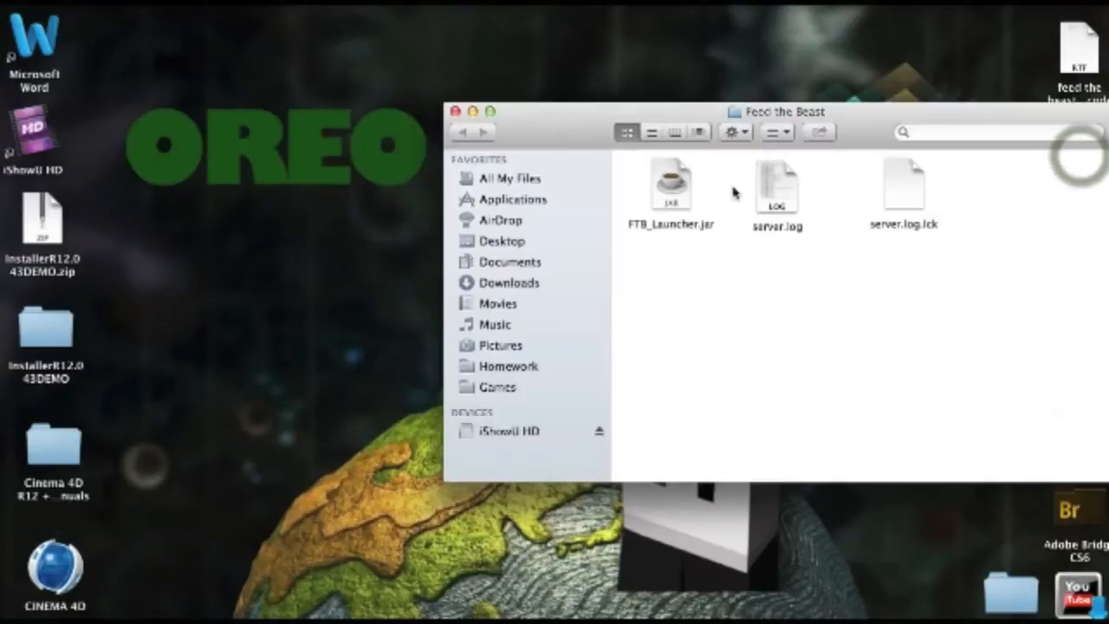
Step: Move FTB_Launcher.jar out of the Feed the Beast folder onto the desktop
left_click(905, 188)
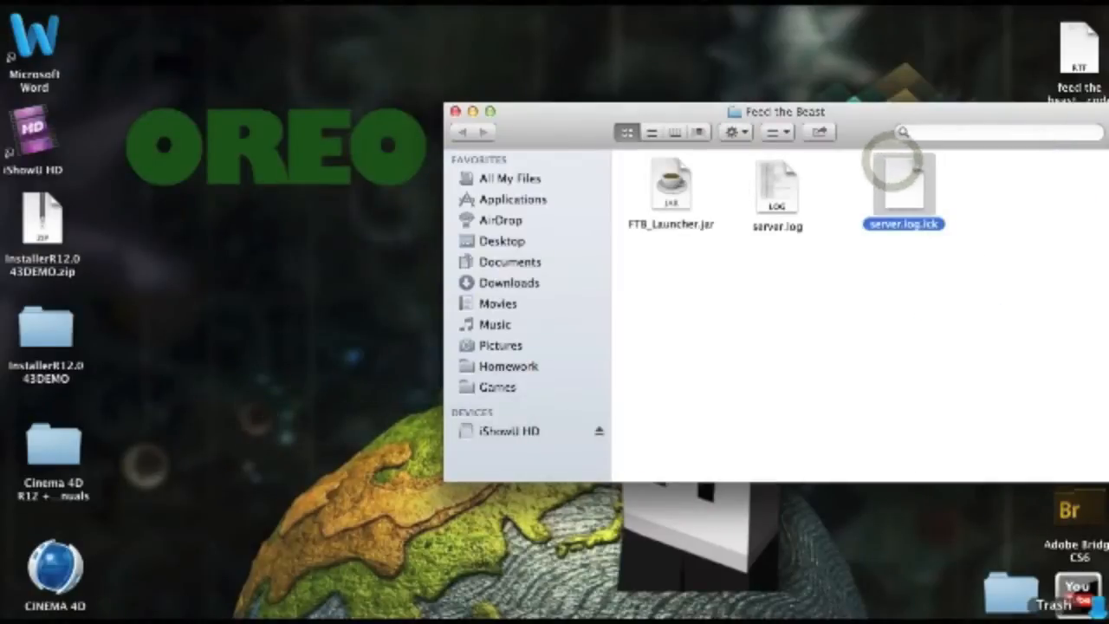
left_click_drag(669, 189, 326, 118)
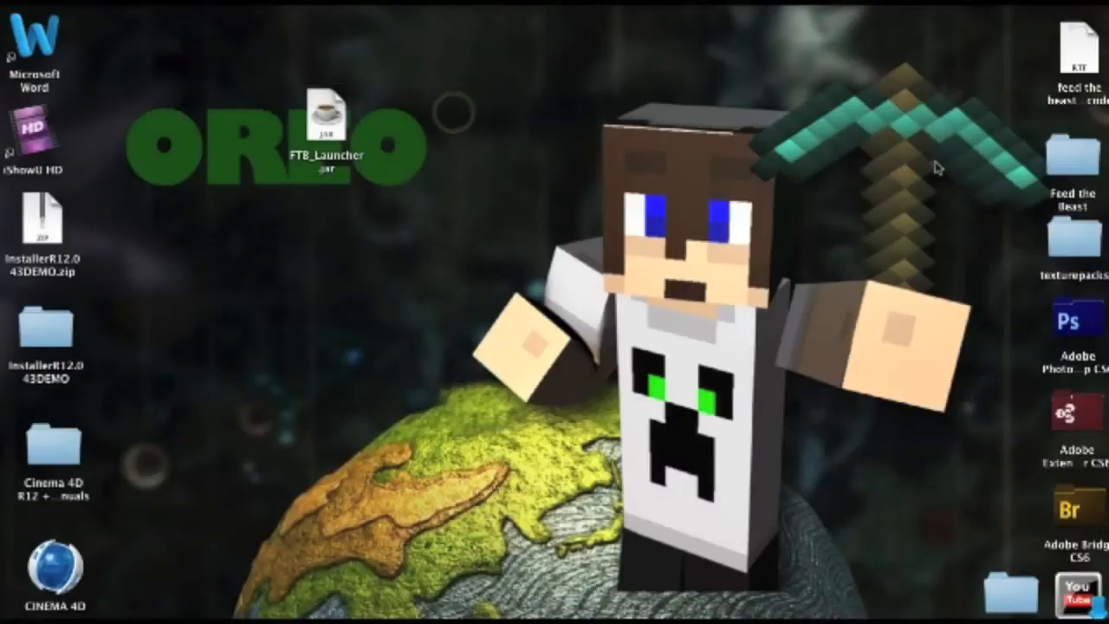
left_click_drag(326, 130, 771, 69)
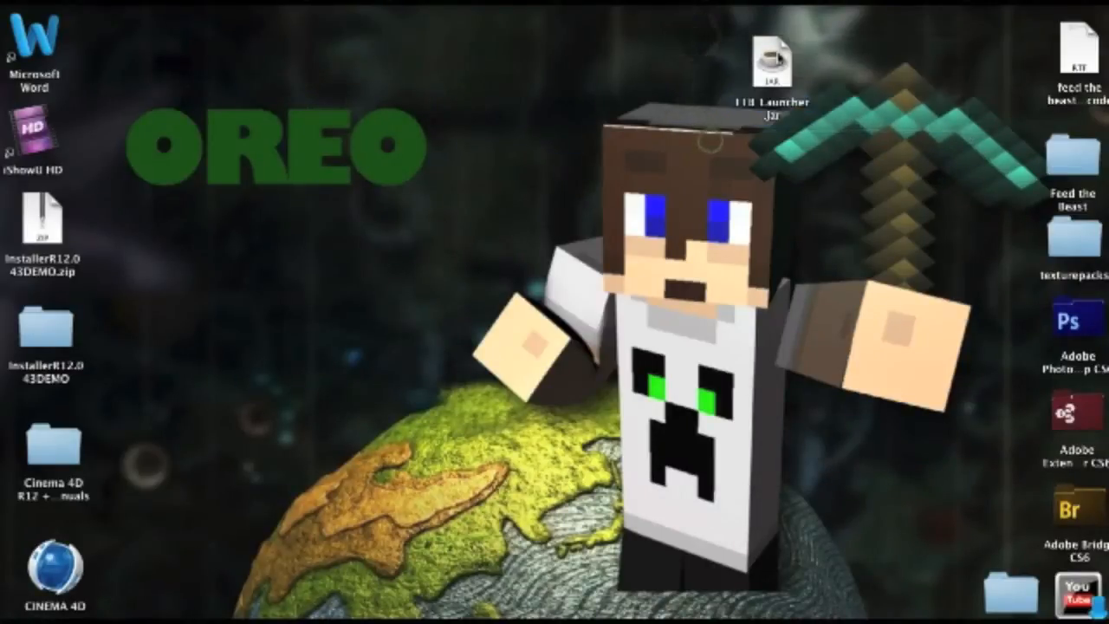
left_click(769, 66)
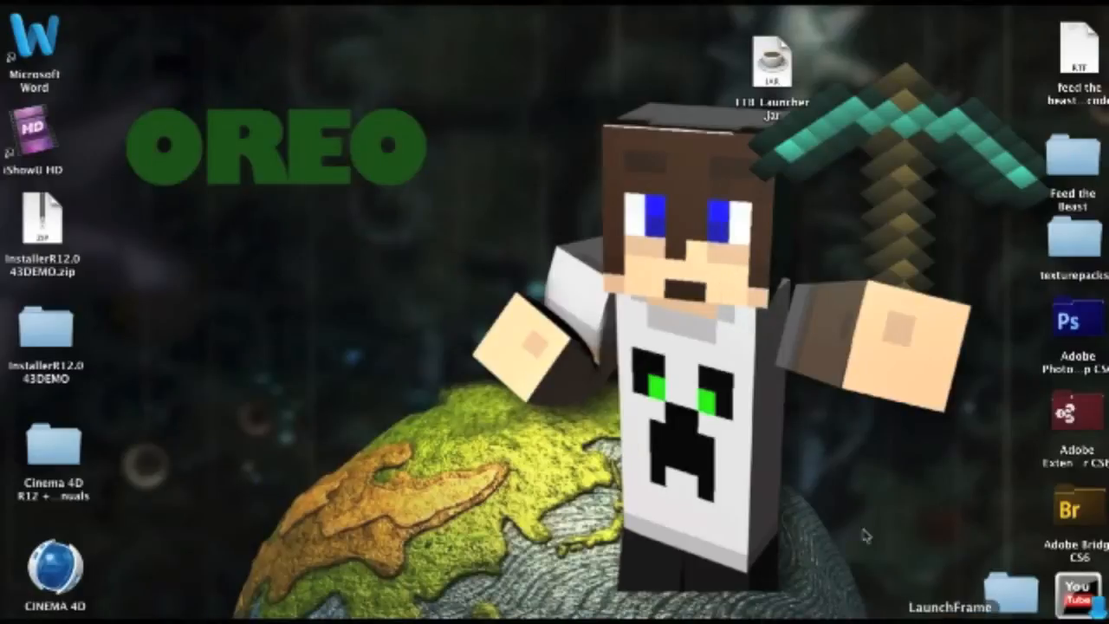
mouse_move(776, 50)
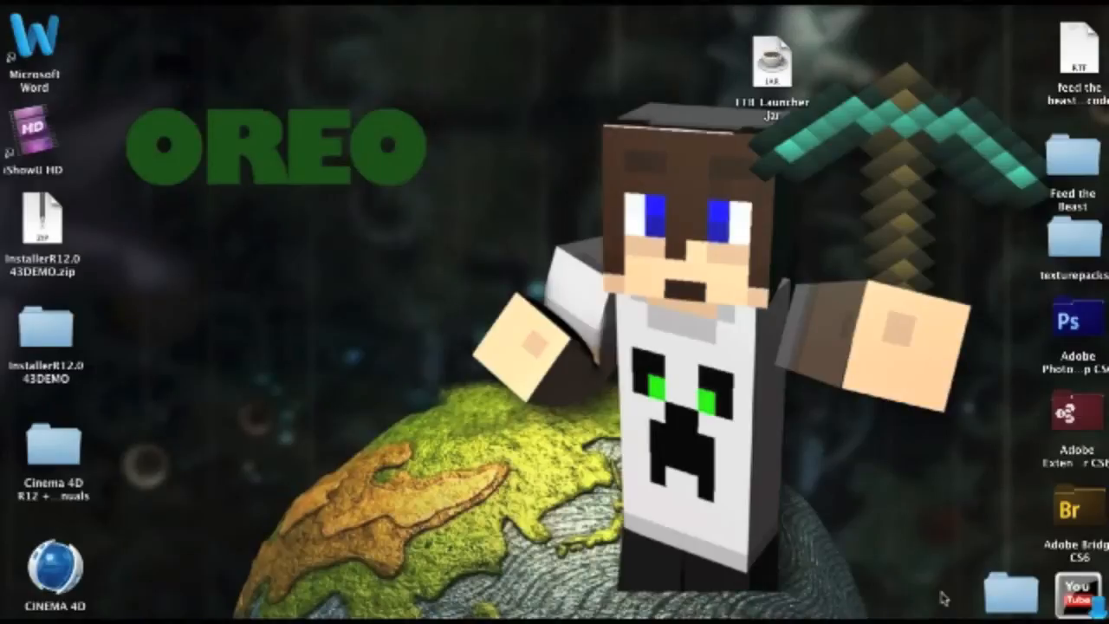
Step: Run FTB_Launcher.jar, launch the MindCrack Pack, then close the launcher and Finder window
double_click(766, 60)
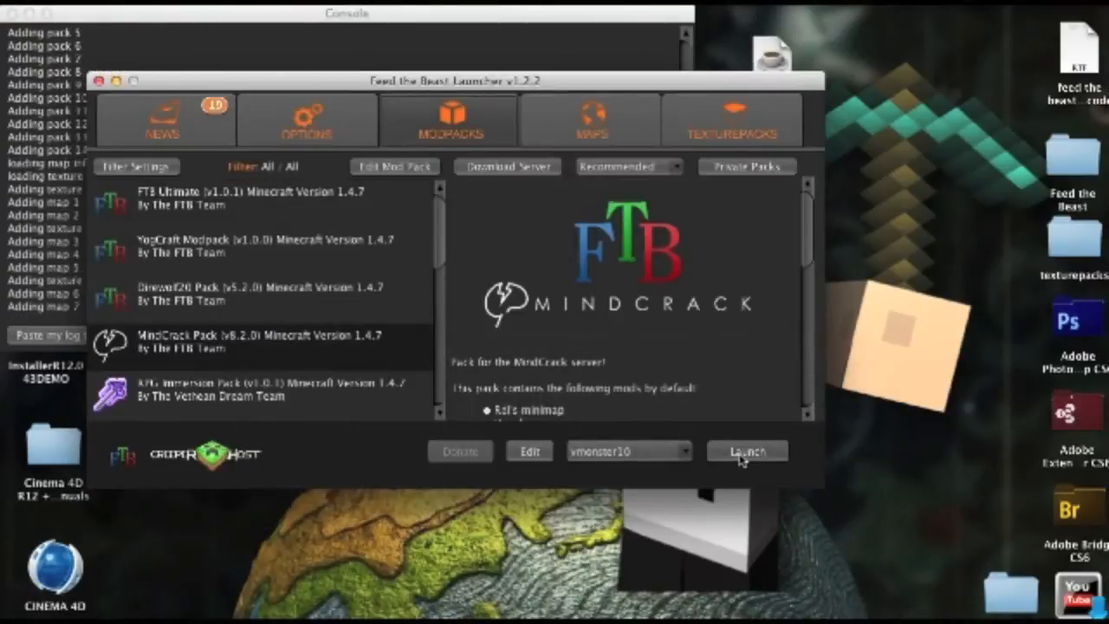
left_click(747, 451)
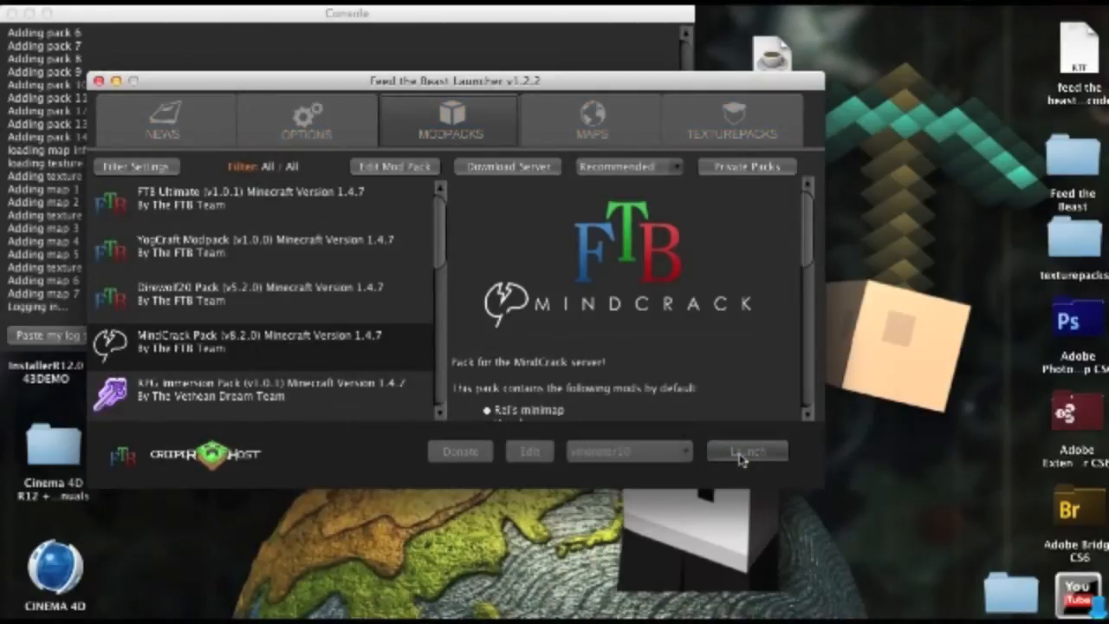
left_click(747, 451)
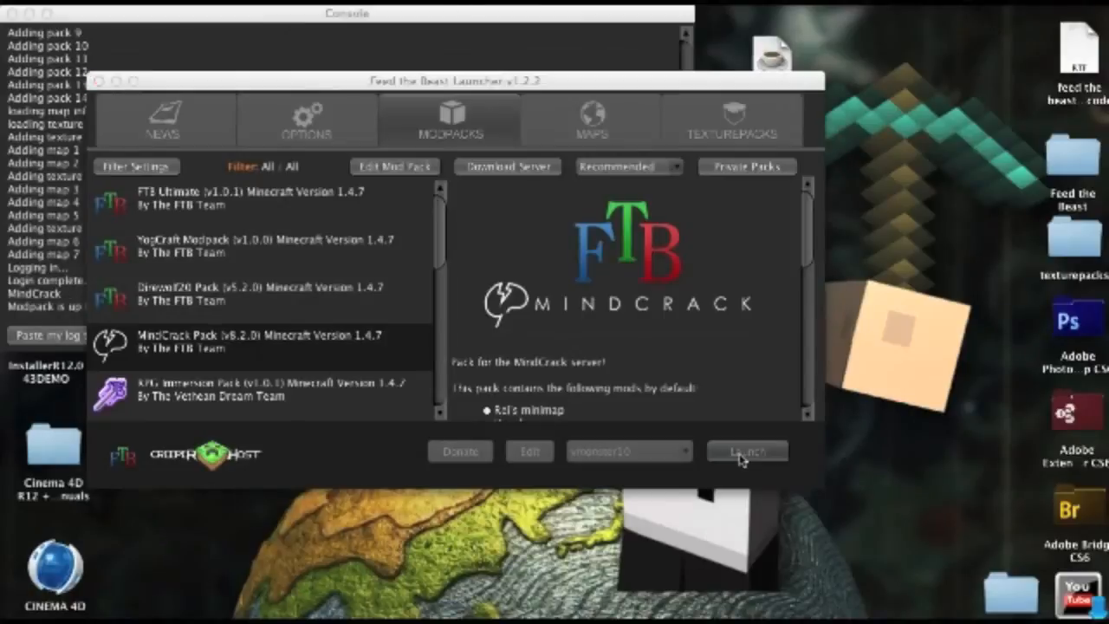
left_click(747, 450)
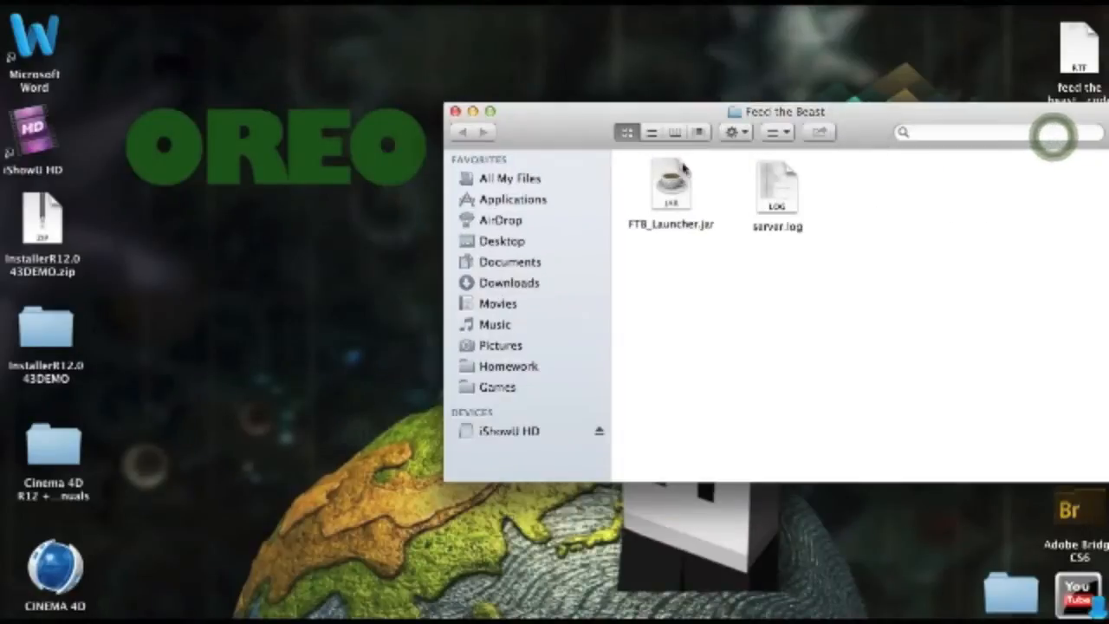
left_click(465, 111)
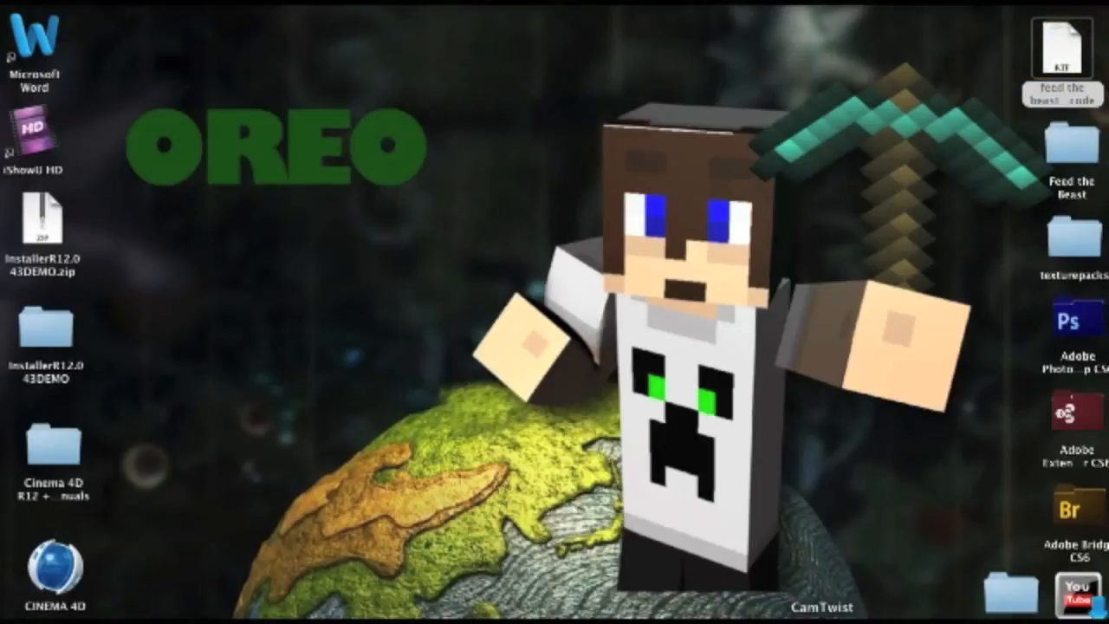
Step: Open the 'feed the beast launch code' note and select its launch commands
double_click(1062, 43)
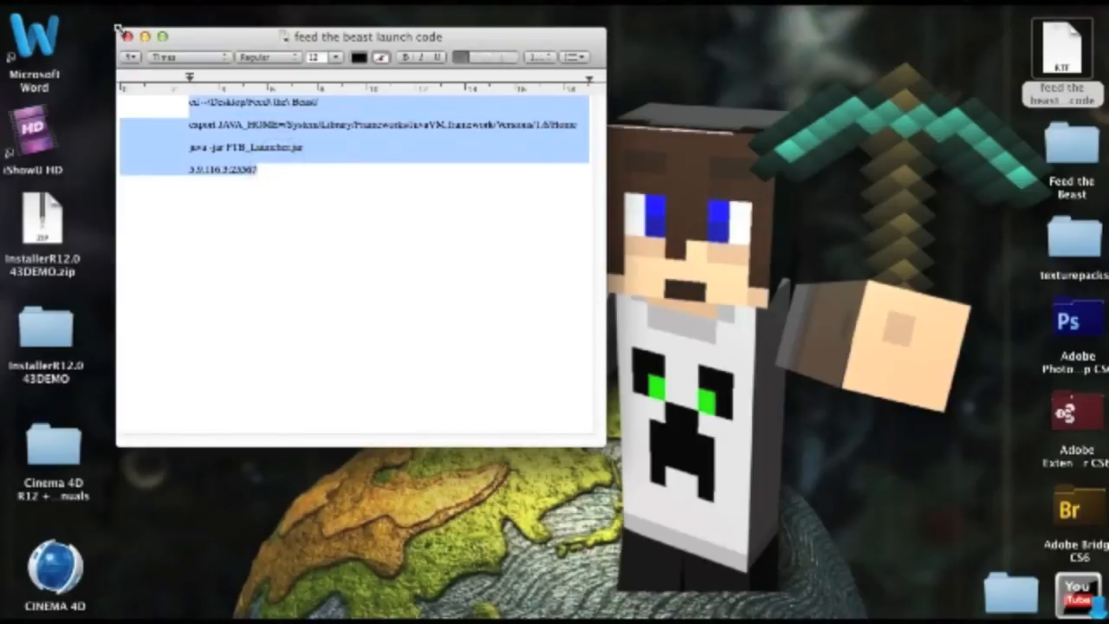
left_click(129, 35)
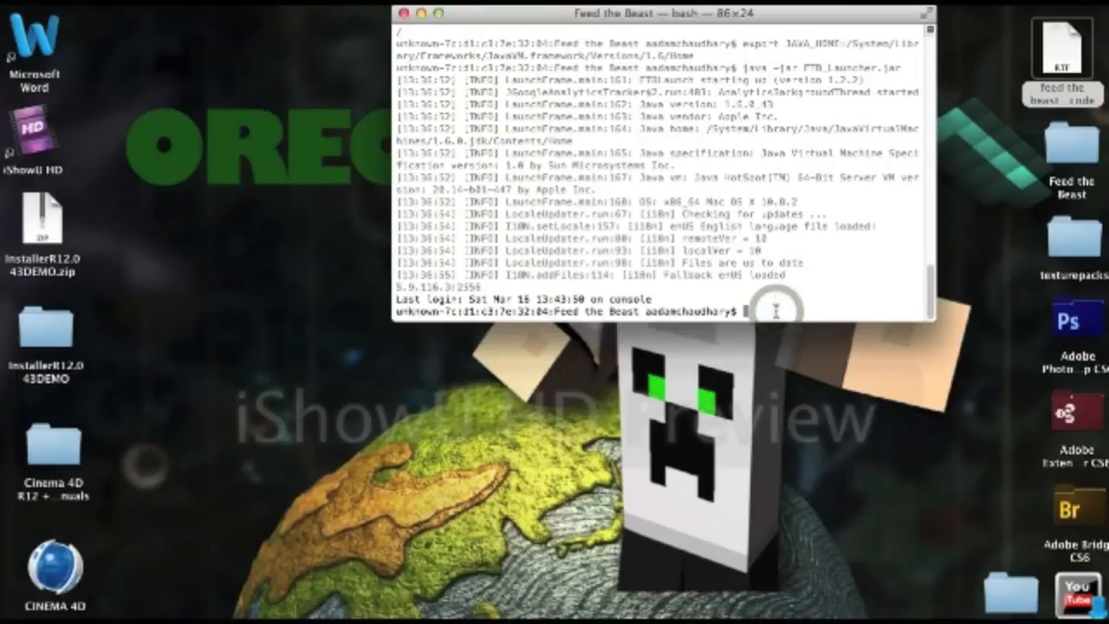
Step: Execute the cd, export JAVA_HOME and java -jar FTB_Launcher.jar commands in Terminal
key("Return")
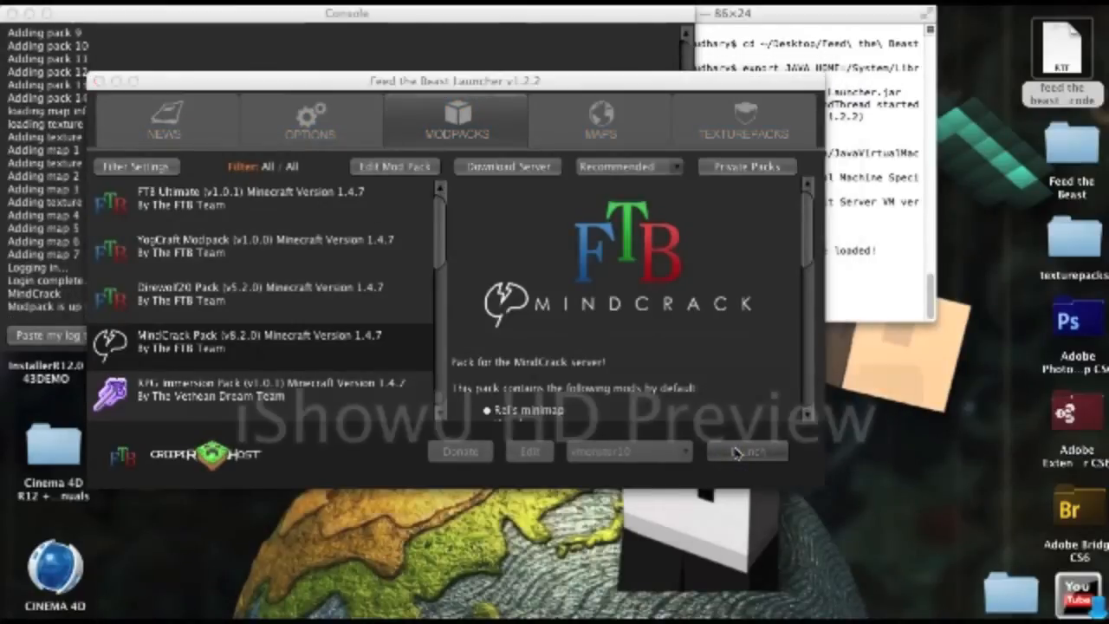
left_click(747, 450)
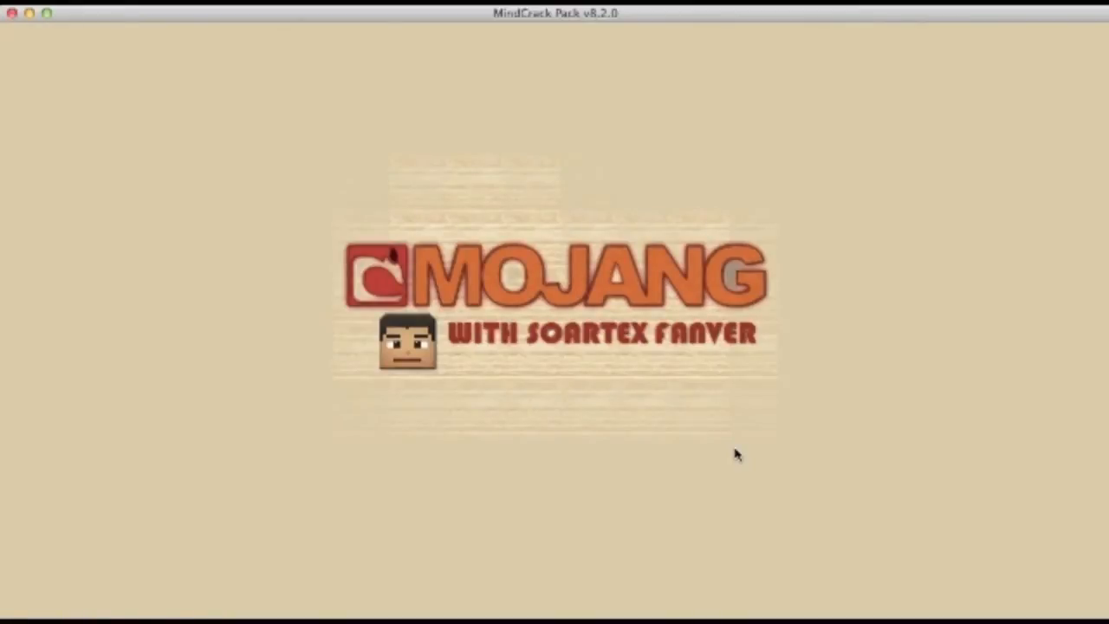
mouse_move(571, 41)
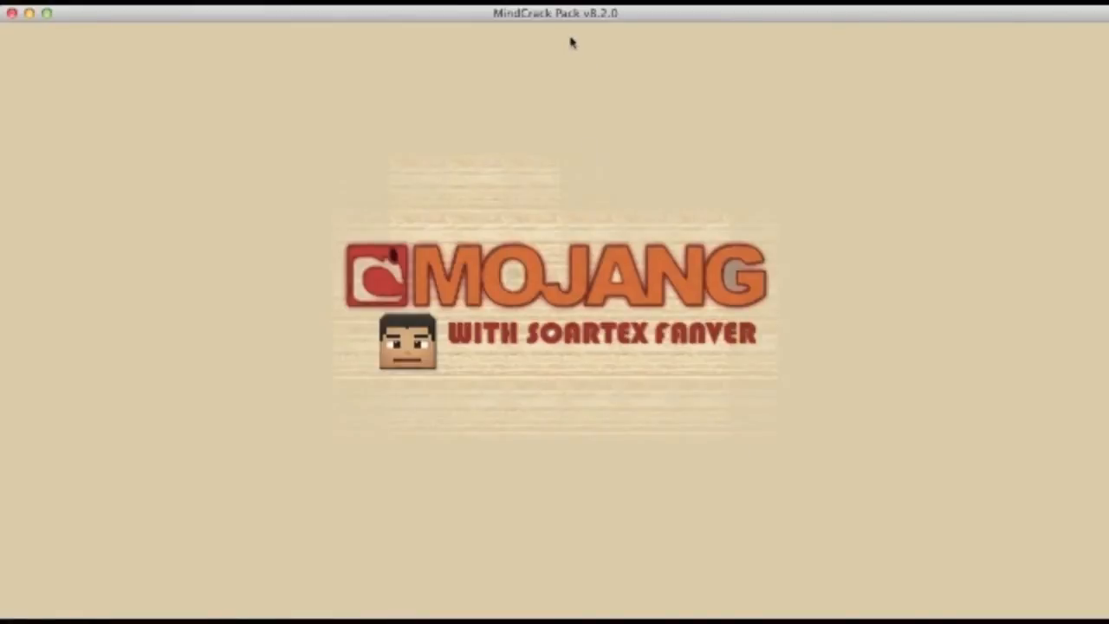
Step: Wait through the Mojang splash until the MindCrack 1.4.7 title menu appears
left_click(667, 9)
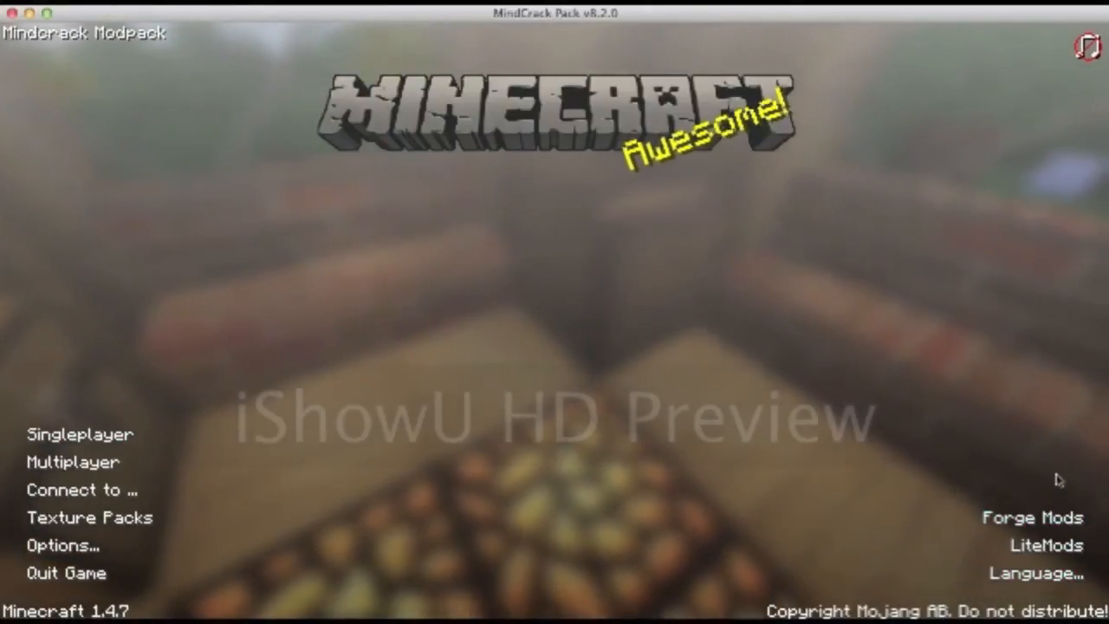
left_click(72, 461)
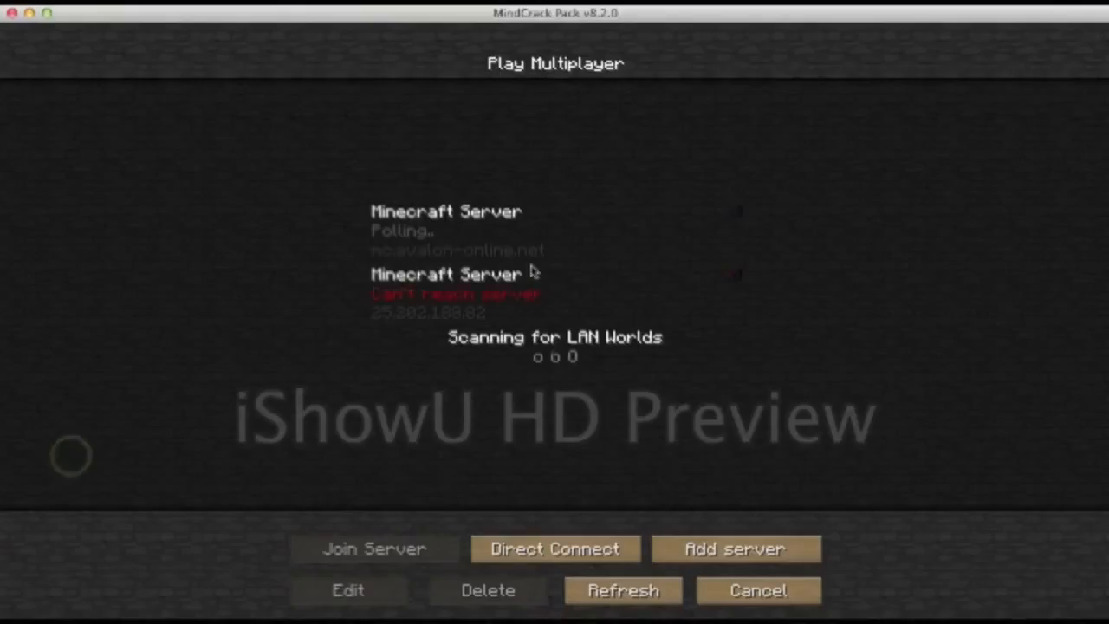
left_click(757, 589)
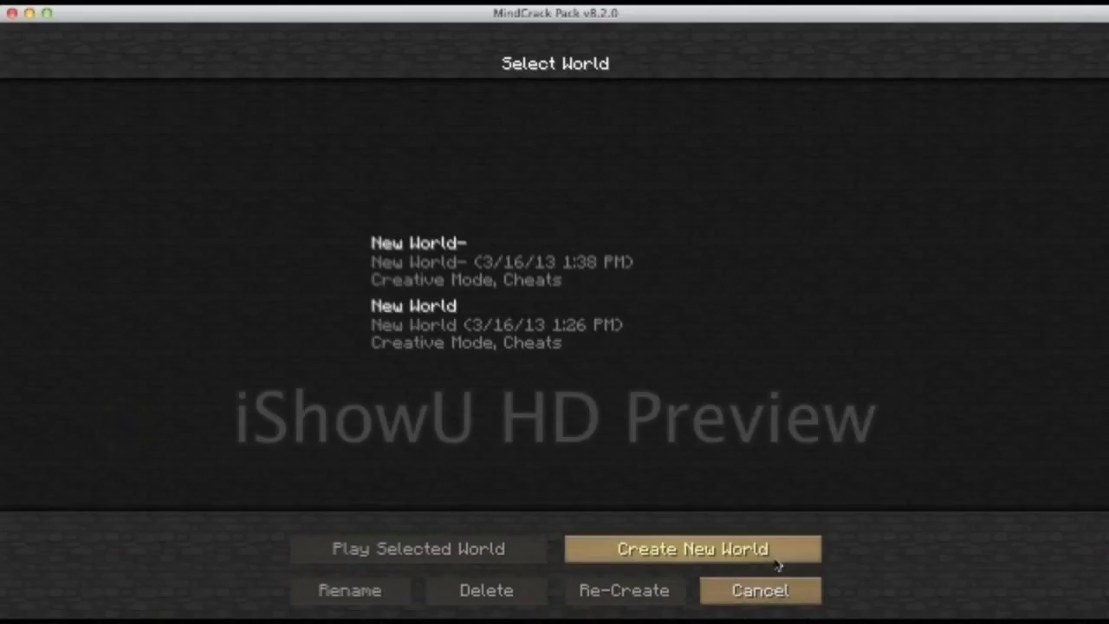
left_click(759, 589)
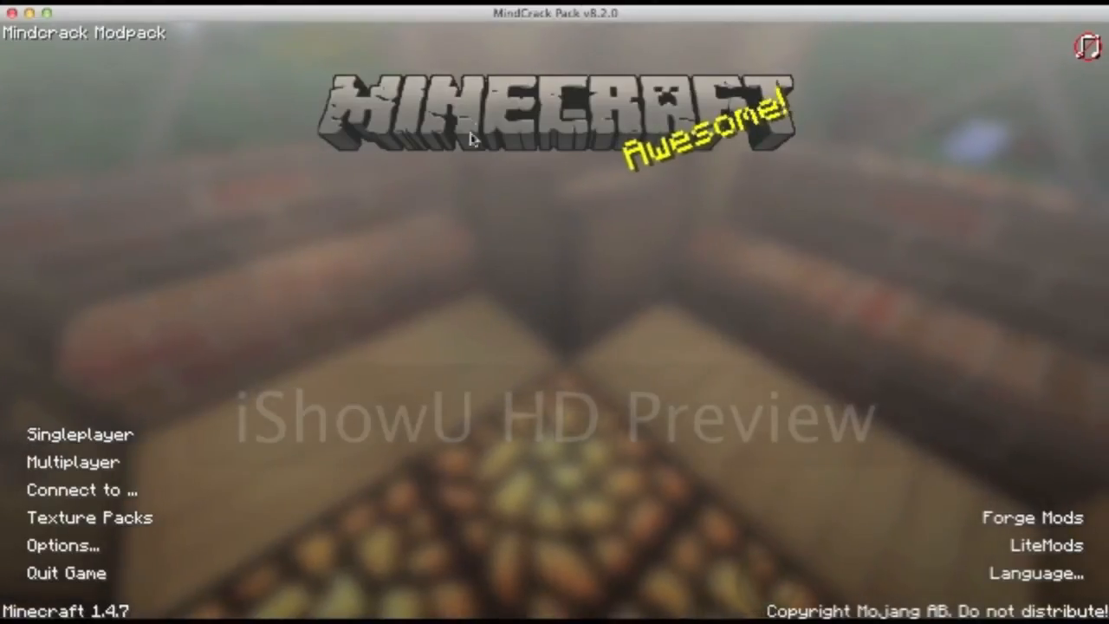
mouse_move(312, 343)
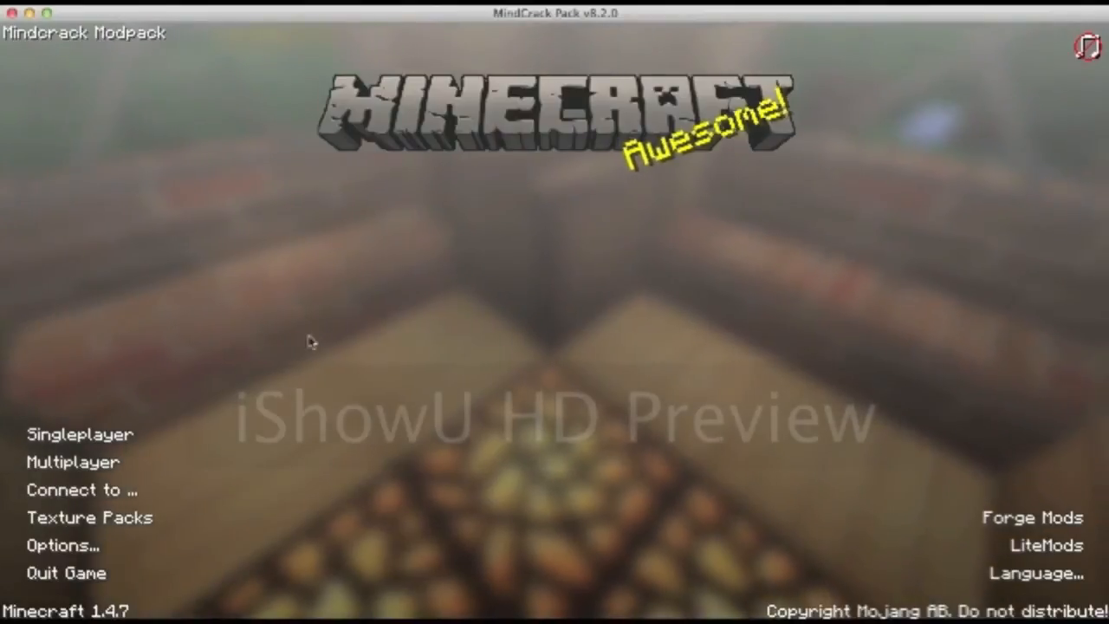
mouse_move(90, 516)
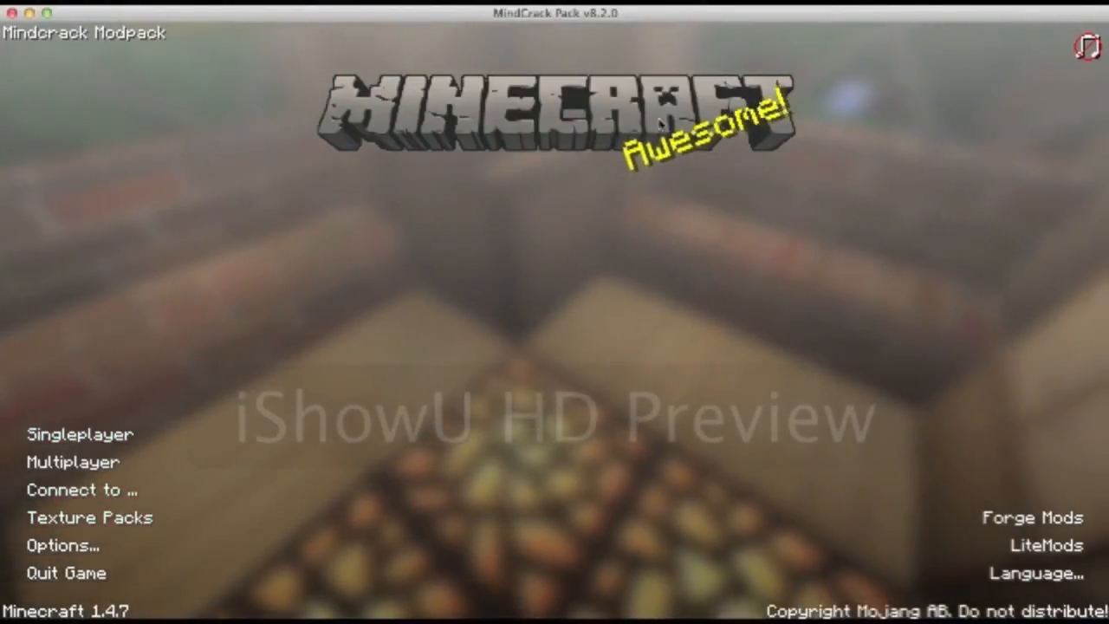
mouse_move(51, 206)
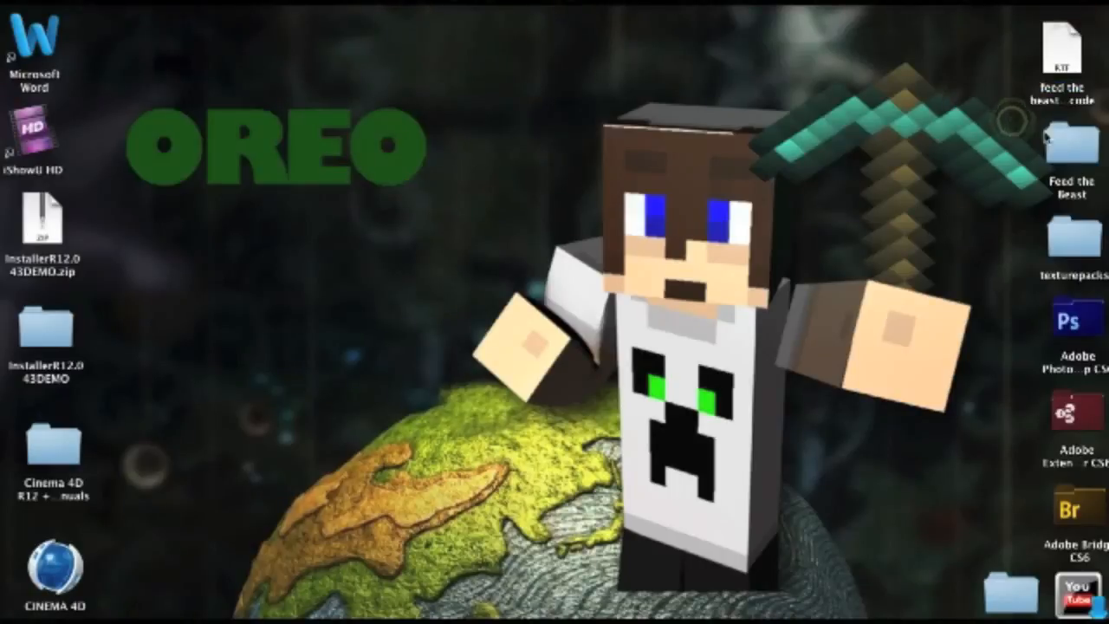
mouse_move(856, 152)
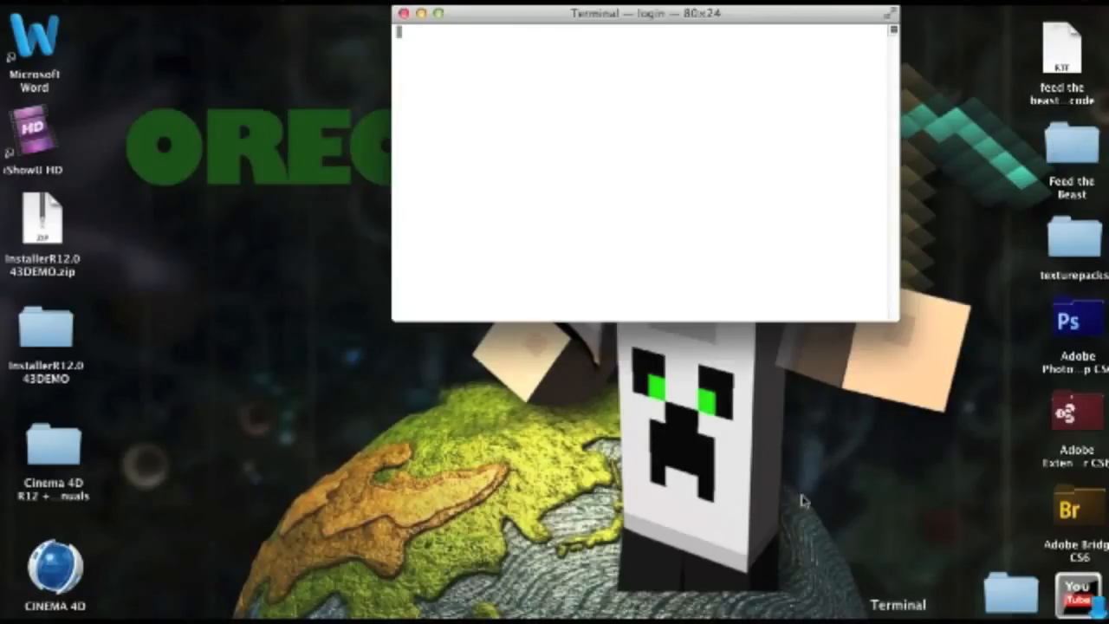
Step: Close the empty Terminal window and reopen Terminal from Spotlight
left_click(404, 14)
type("terminal")
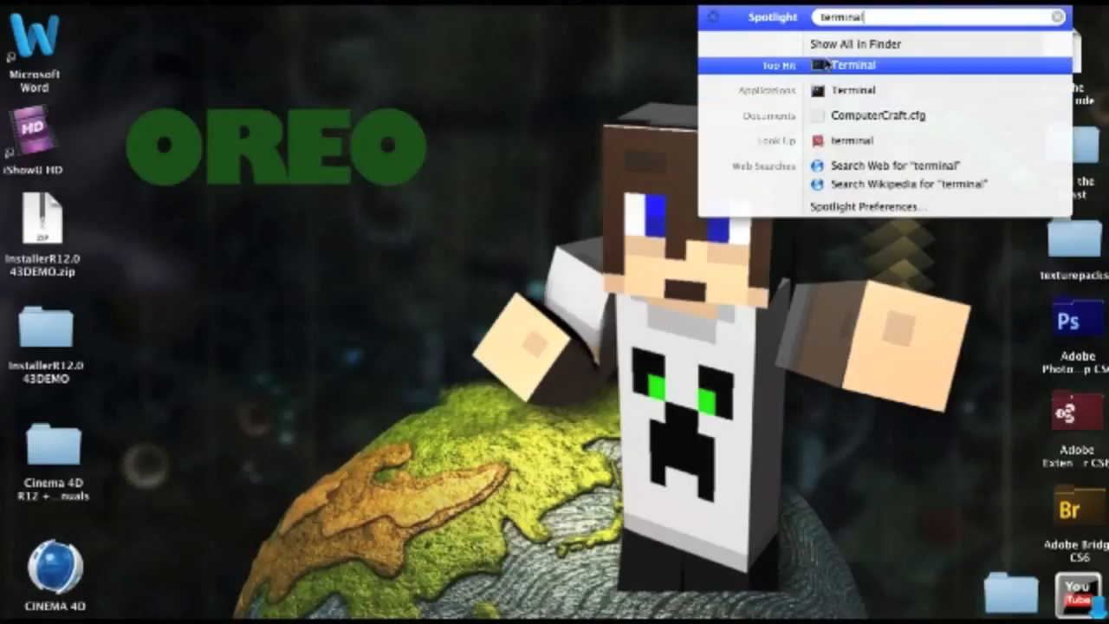
left_click(853, 66)
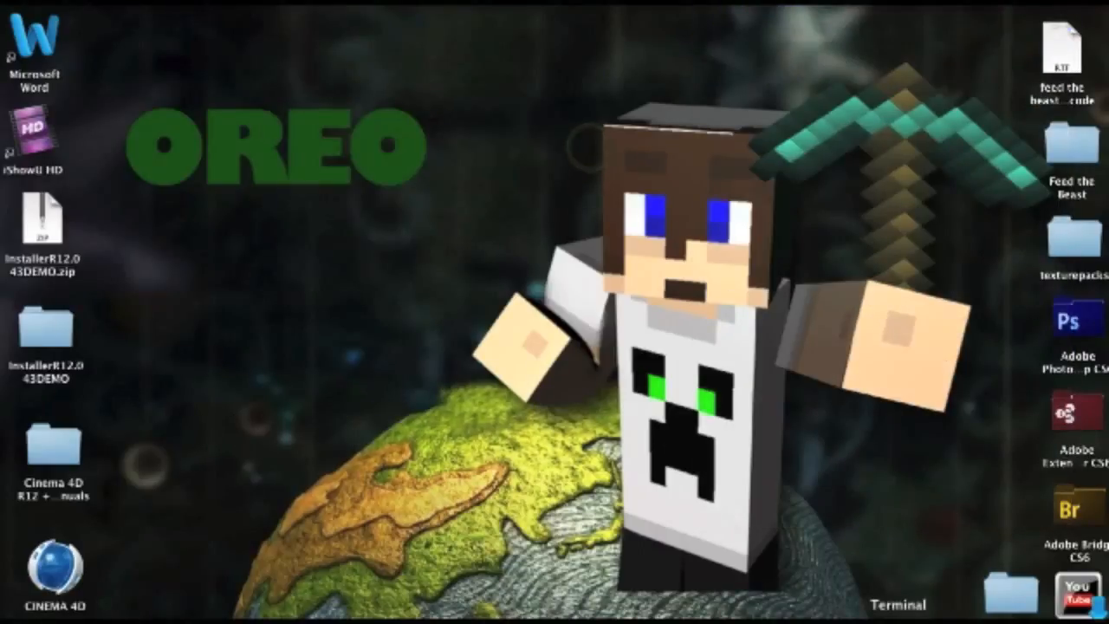